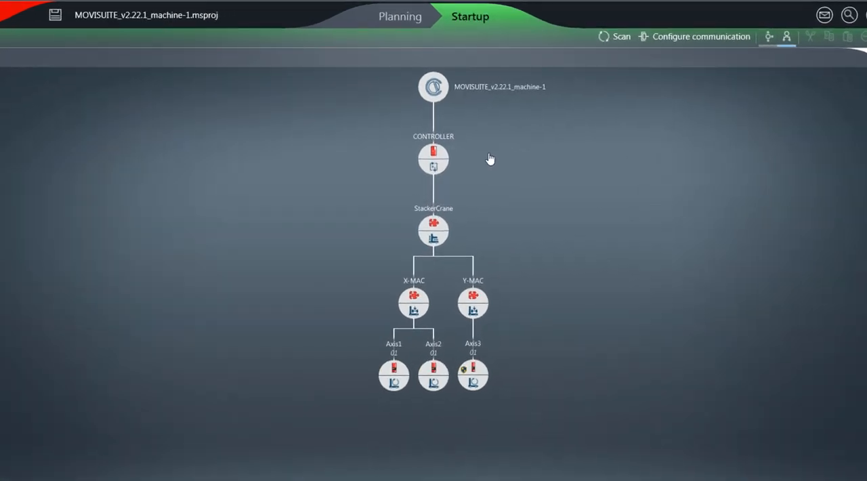
pyautogui.moveTo(465, 162)
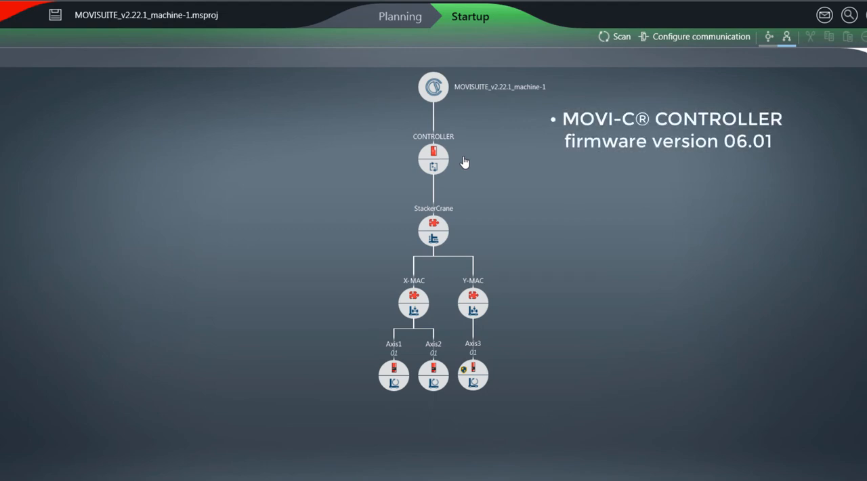
pyautogui.moveTo(484, 170)
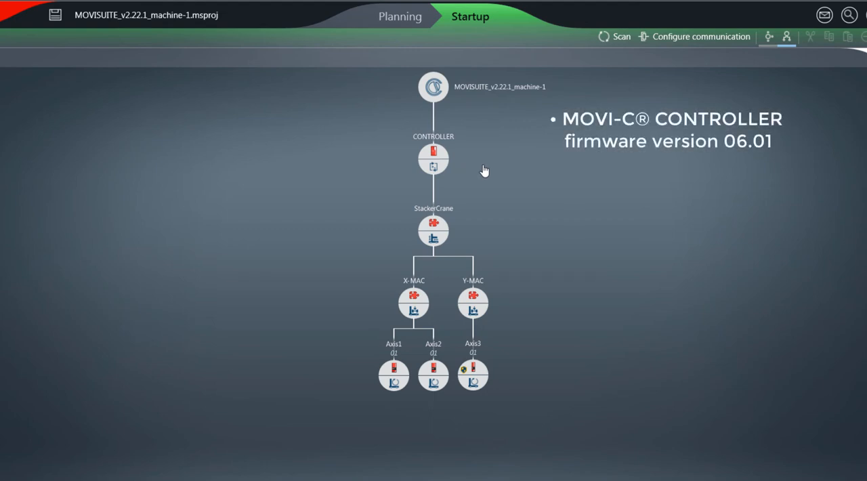
pyautogui.moveTo(414, 392)
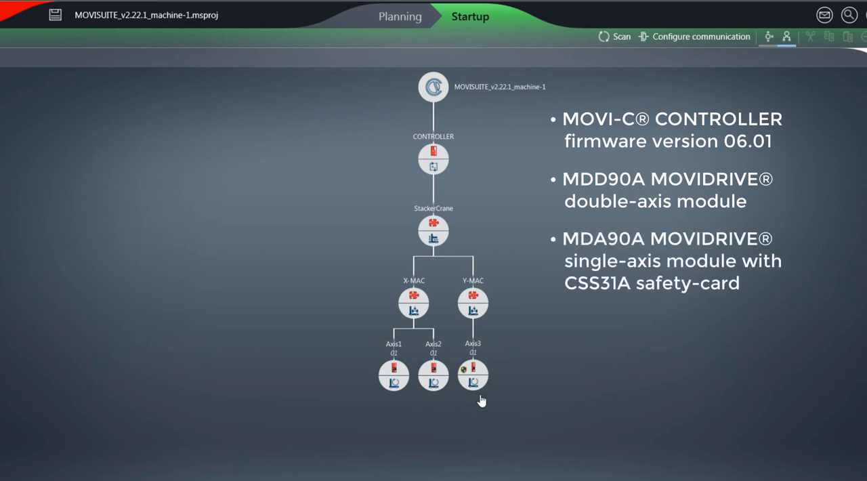
pyautogui.moveTo(477, 391)
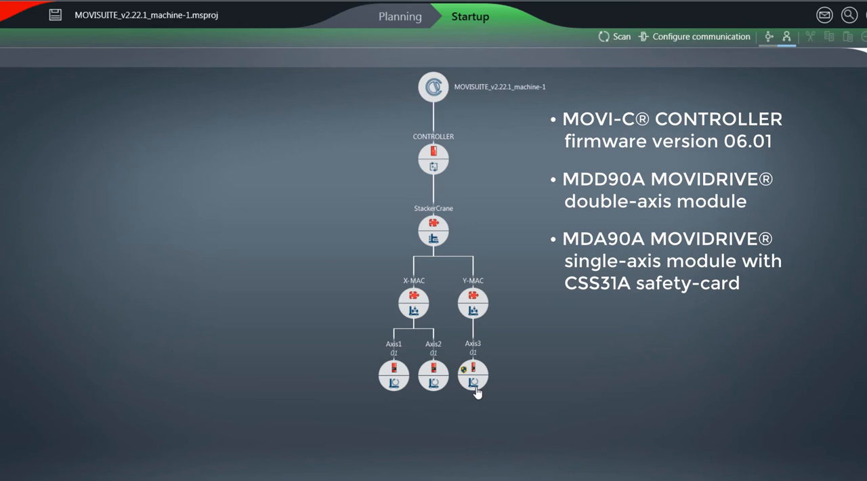
pyautogui.moveTo(472, 375)
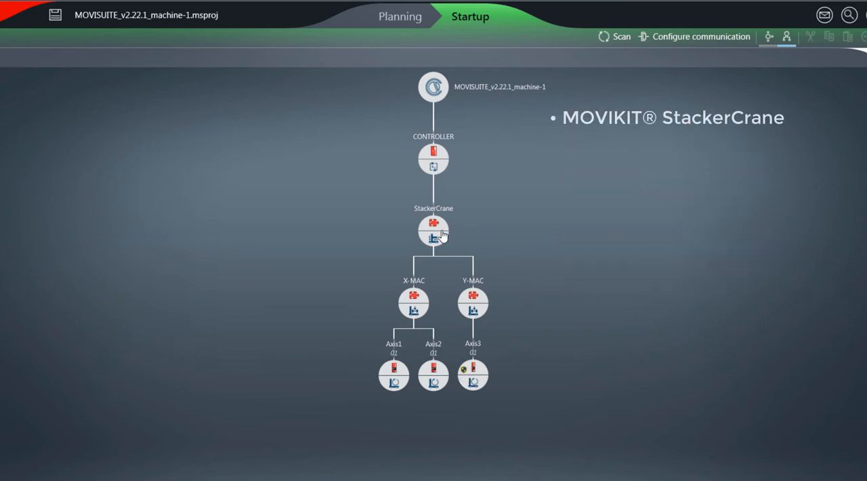
pyautogui.moveTo(438, 307)
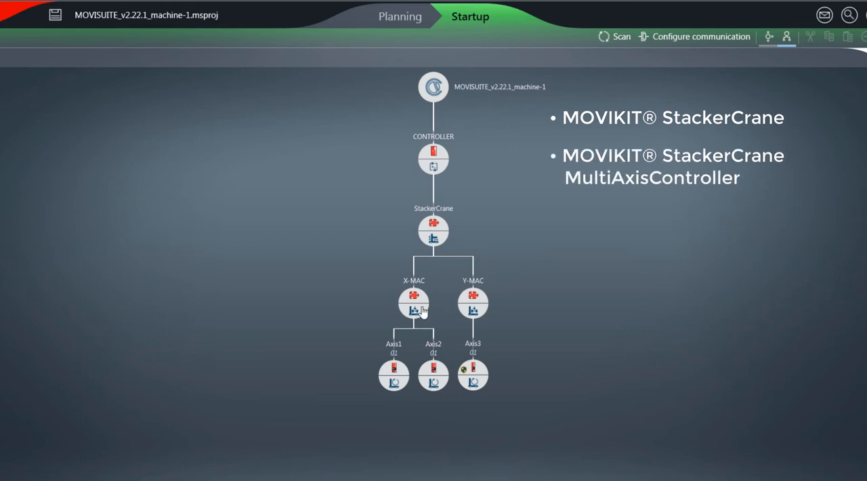
pyautogui.moveTo(463, 312)
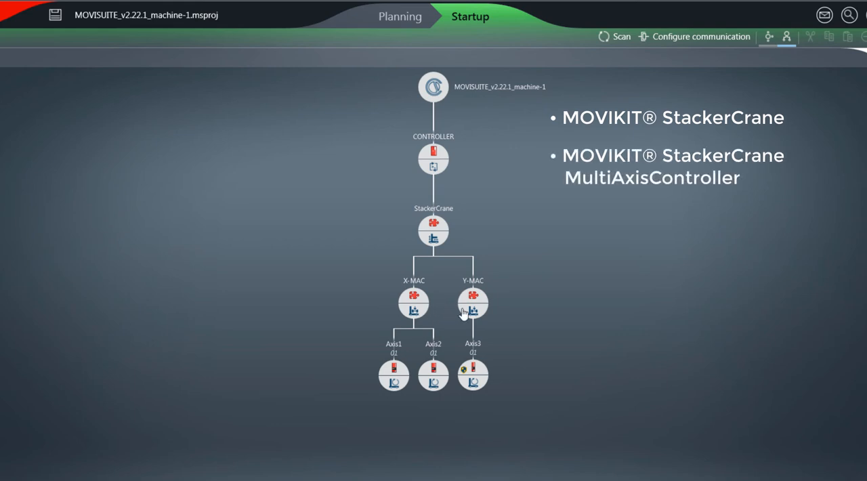
pyautogui.moveTo(410, 385)
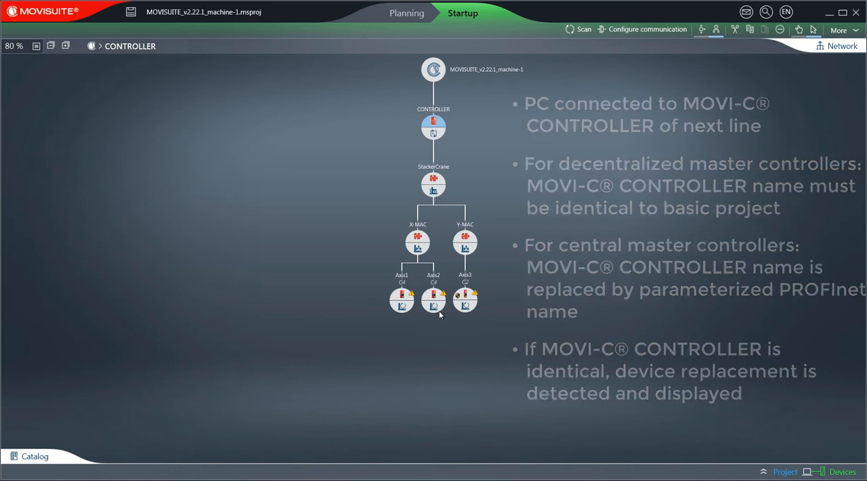
pyautogui.click(401, 300)
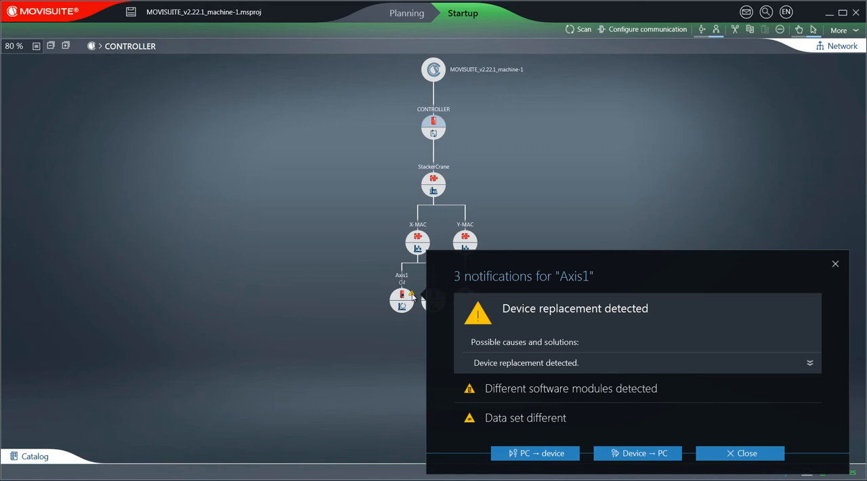
pyautogui.moveTo(528, 226)
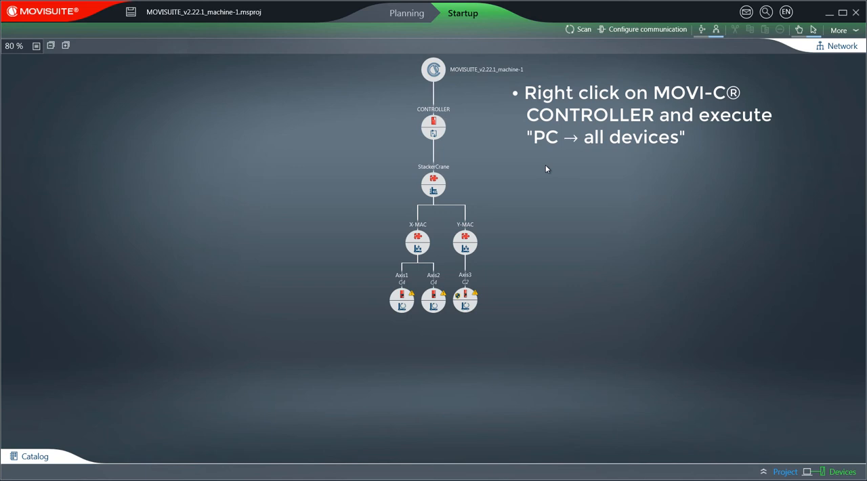
# Transfer the CONTROLLER's data set from PC to all devices, accepting configuration state and safety warning.
pyautogui.rightClick(433, 126)
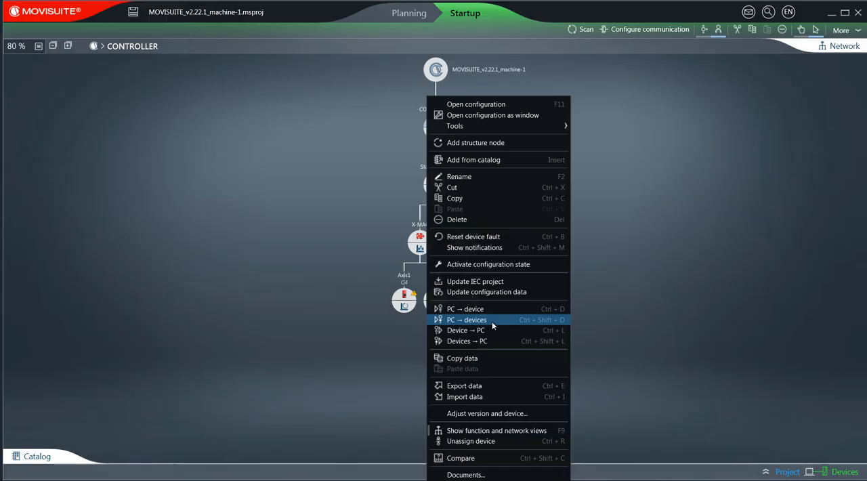
pyautogui.click(467, 319)
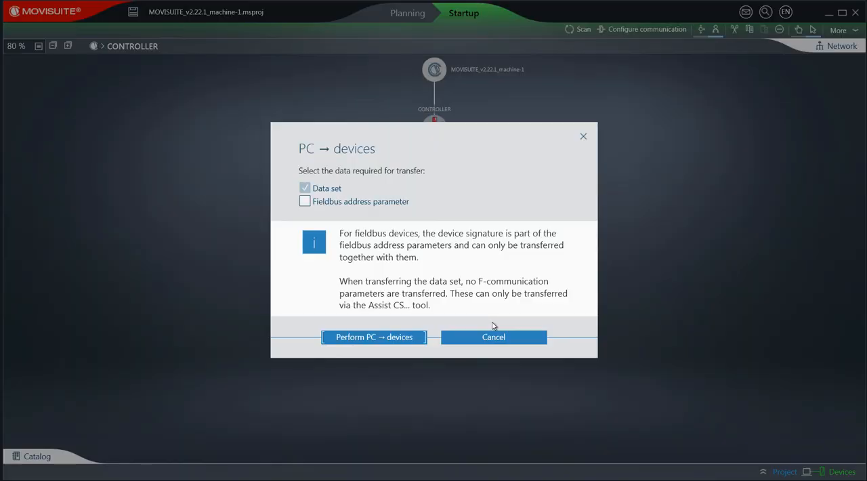
pyautogui.moveTo(419, 202)
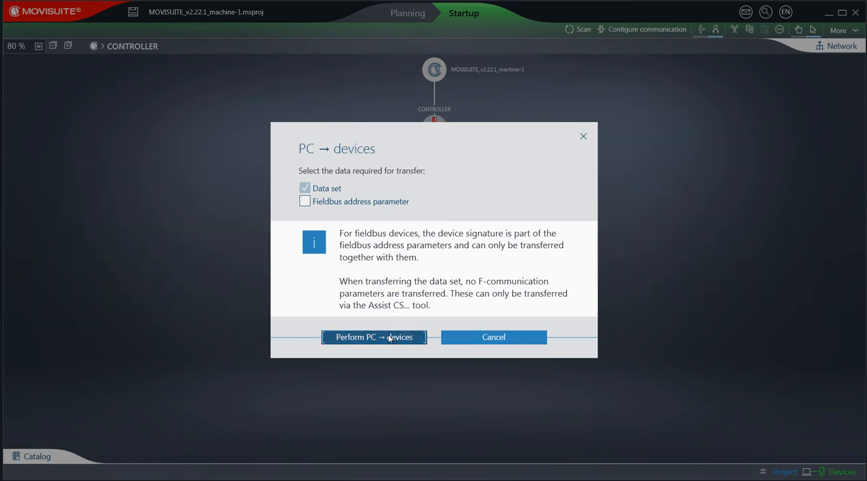
pyautogui.click(373, 336)
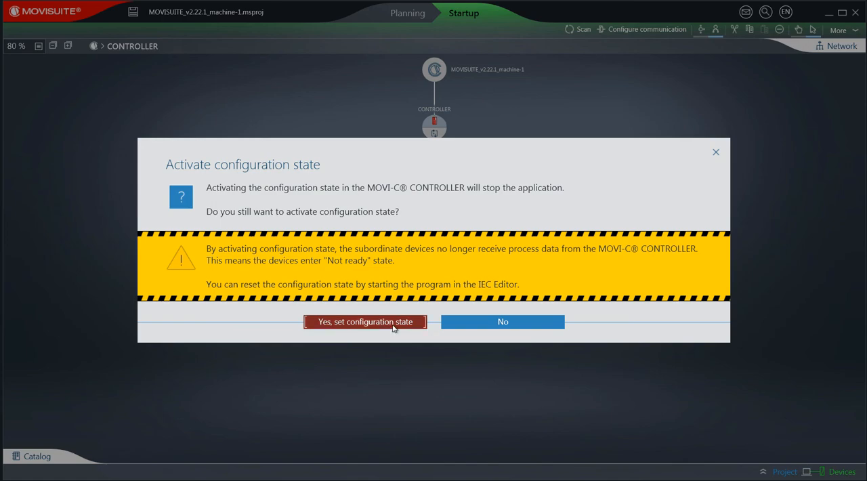
pyautogui.click(364, 322)
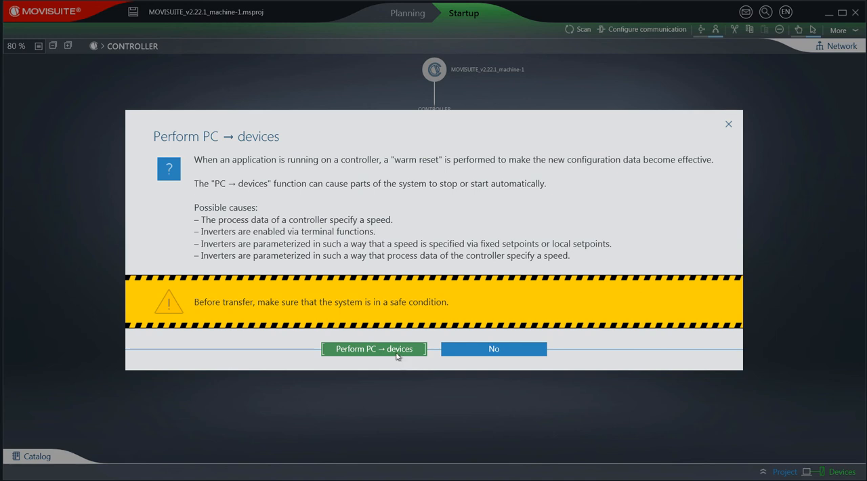
pyautogui.click(373, 348)
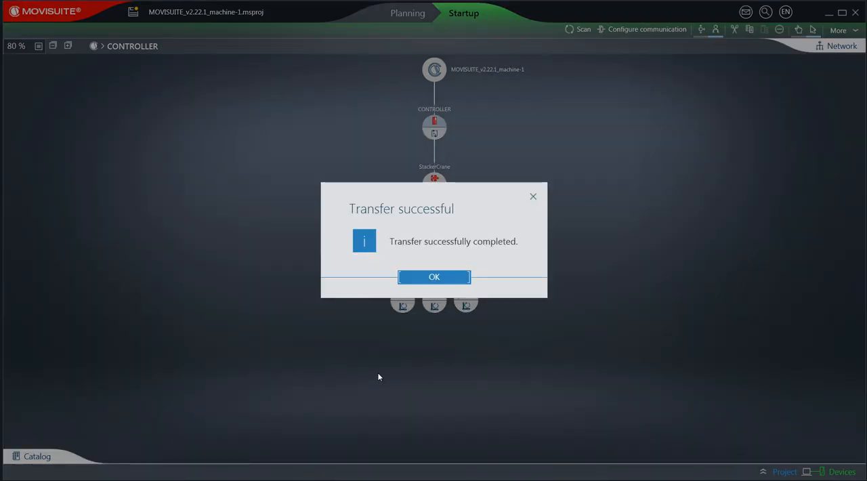
pyautogui.moveTo(420, 303)
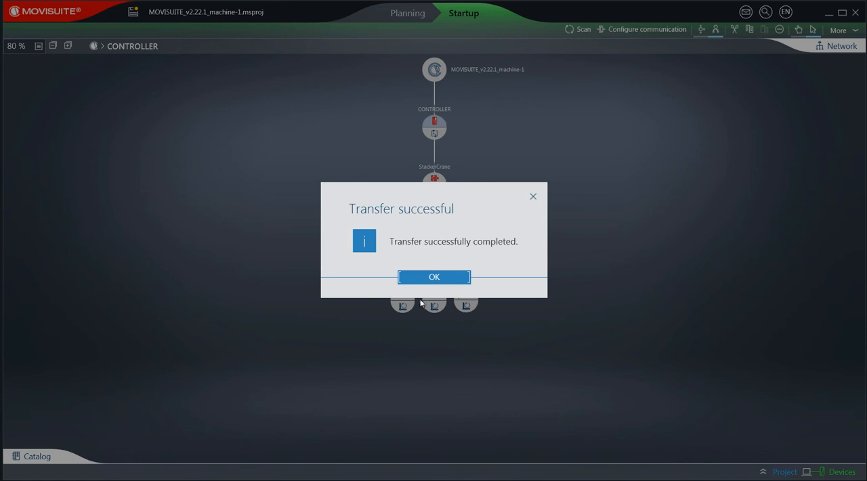
pyautogui.click(434, 277)
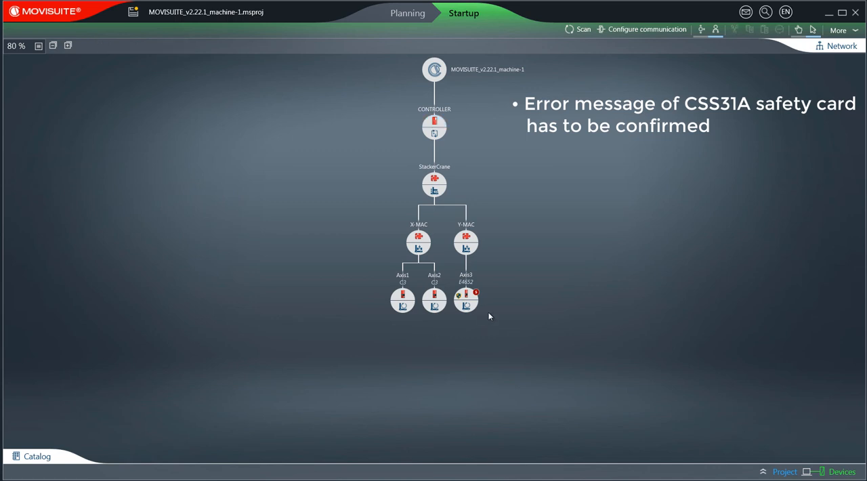
pyautogui.moveTo(474, 293)
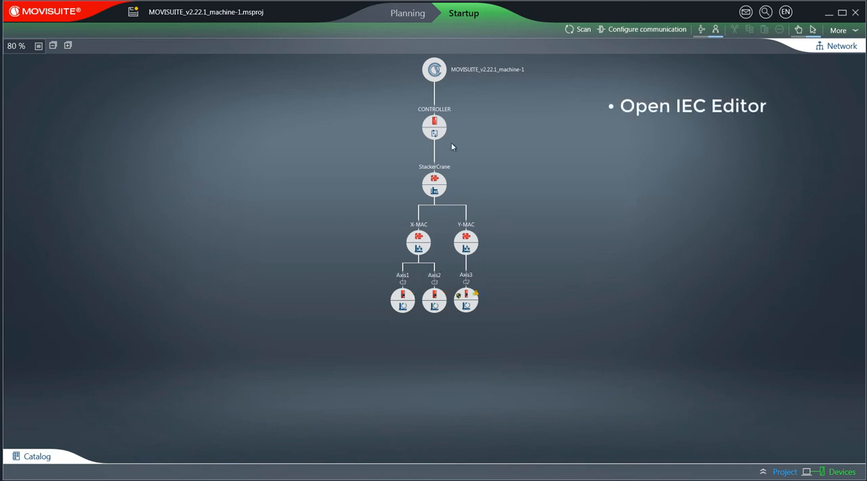
# Launch the IEC Editor from the CONTROLLER's Tools context menu.
pyautogui.rightClick(434, 128)
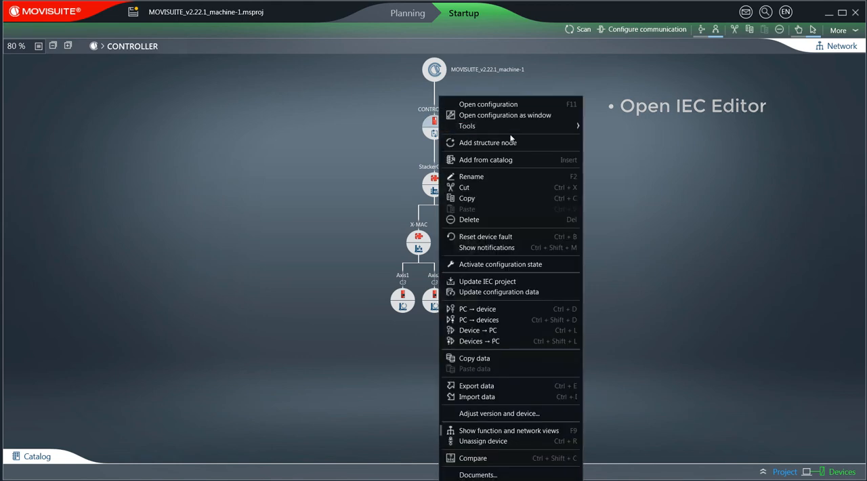
pyautogui.moveTo(467, 126)
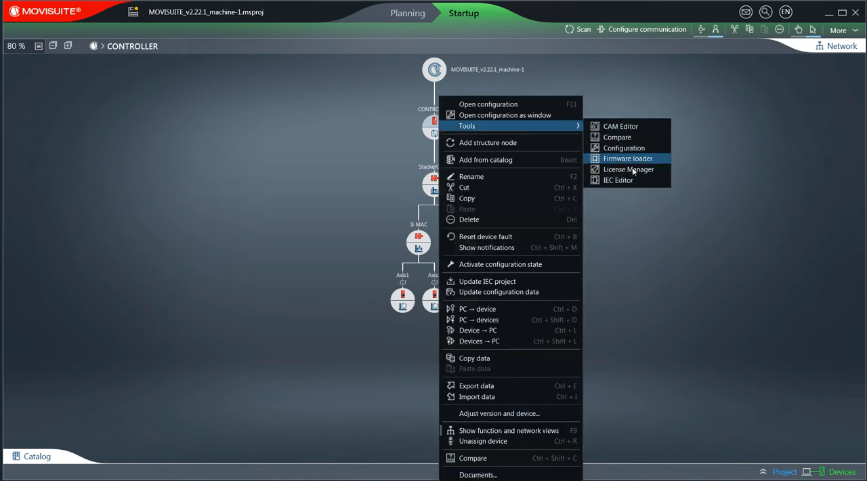
pyautogui.click(617, 179)
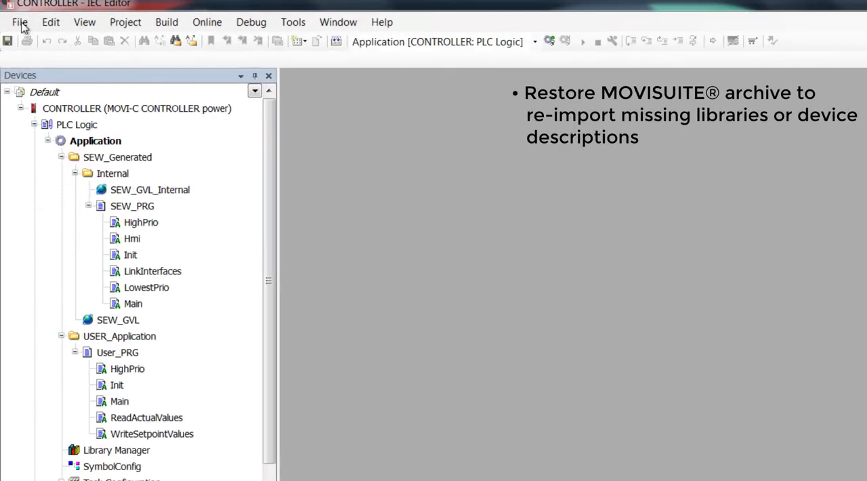
# Restore the MOVISUITE archive, download it to the controller, and start the application.
pyautogui.click(20, 22)
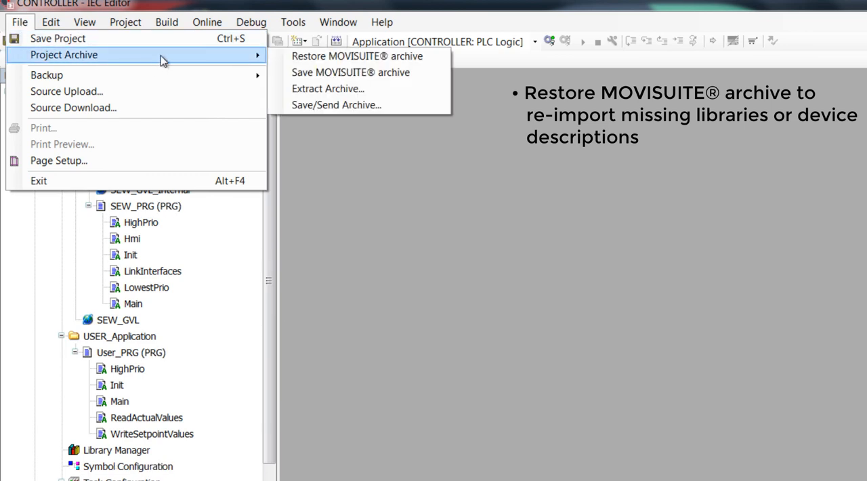
pyautogui.moveTo(357, 57)
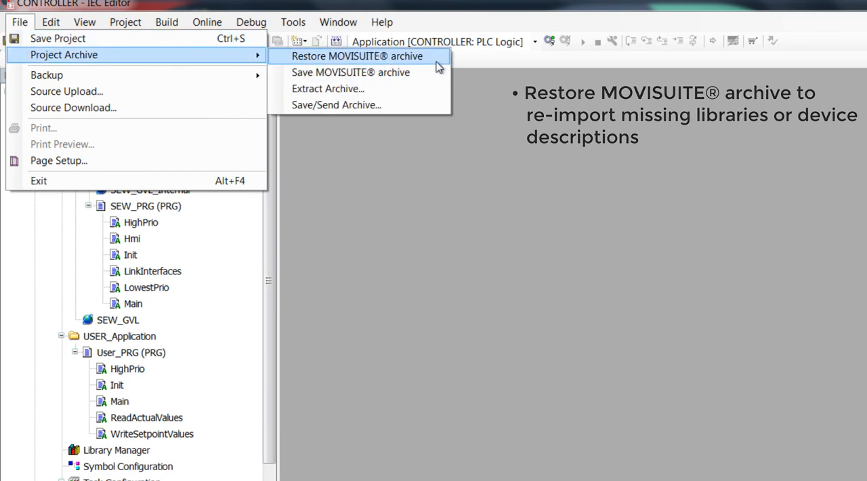
pyautogui.click(356, 56)
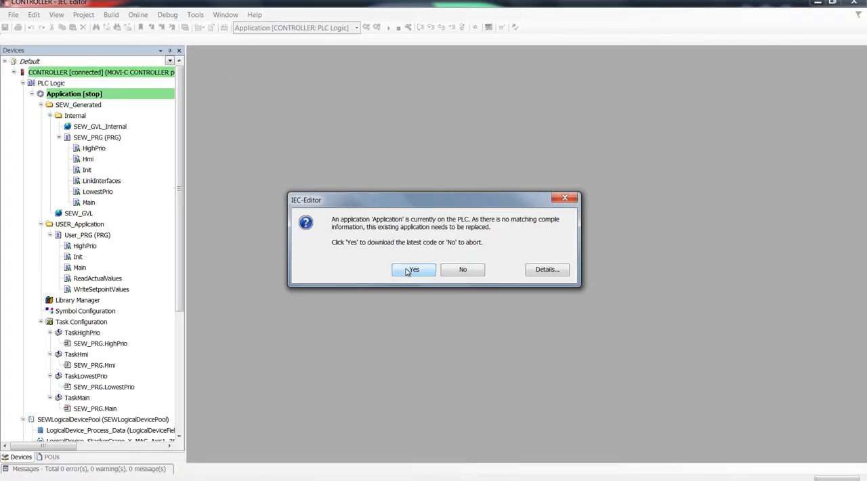
pyautogui.click(413, 270)
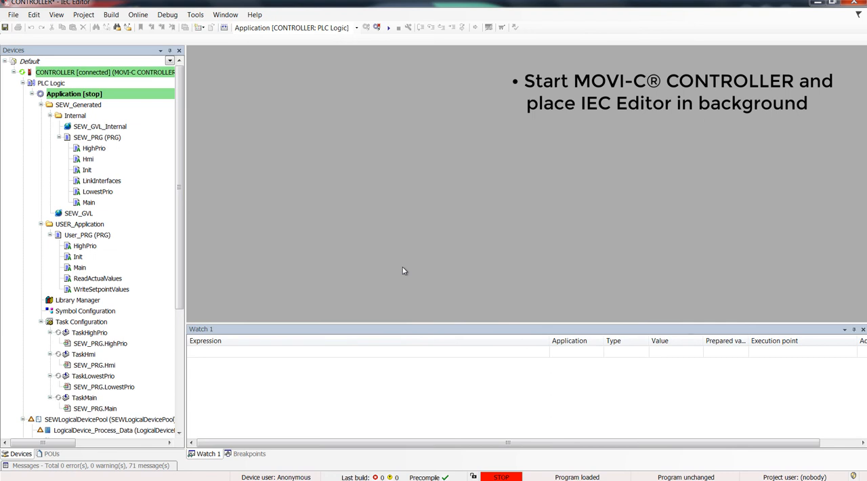
pyautogui.moveTo(386, 27)
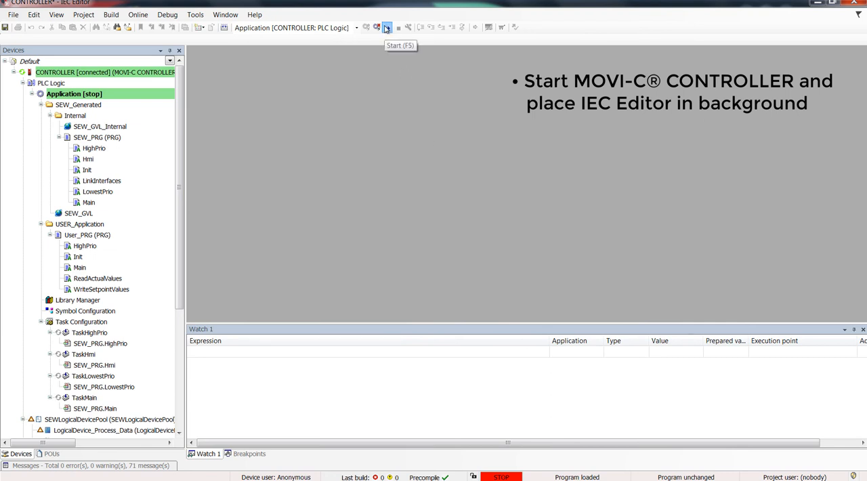
pyautogui.click(386, 27)
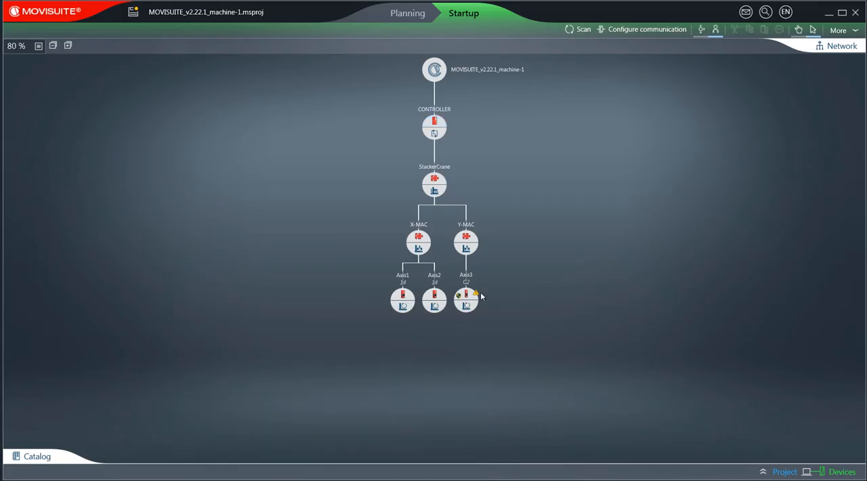
# Show Axis3's notifications and launch Assist CS for the invalid CSS31A data set.
pyautogui.click(466, 292)
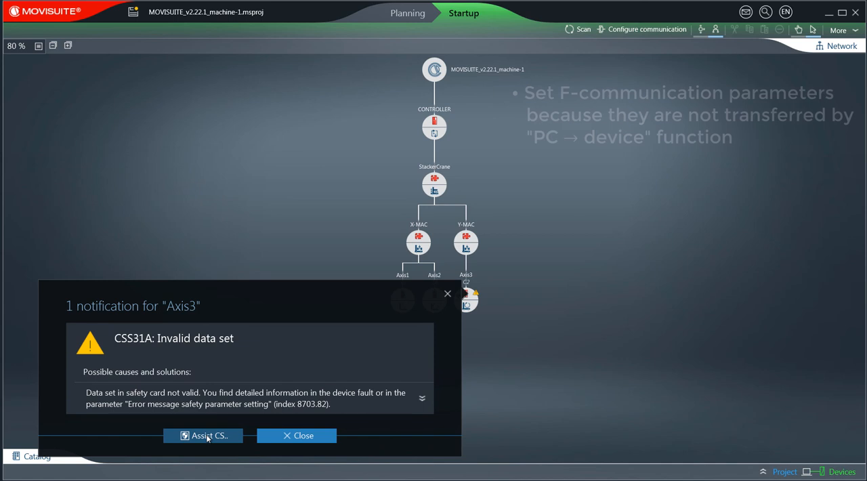
pyautogui.click(296, 435)
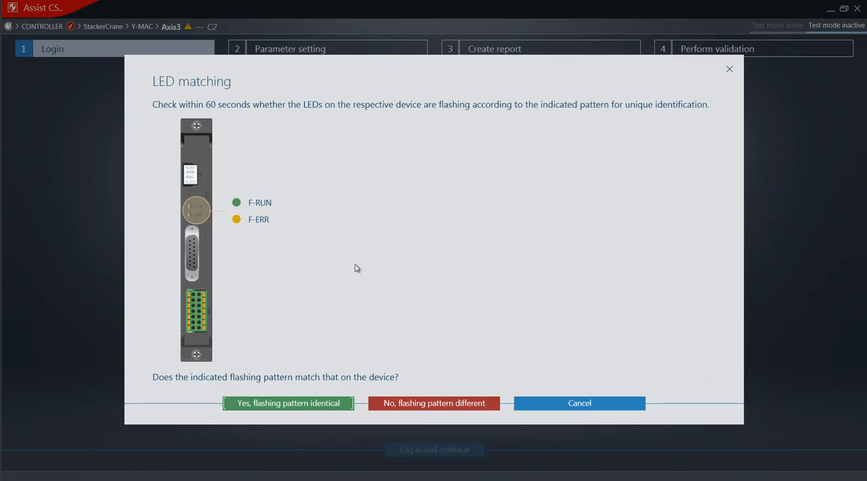
# Confirm the identical LED flashing pattern, log in to Axis3's safety card, and continue.
pyautogui.click(288, 403)
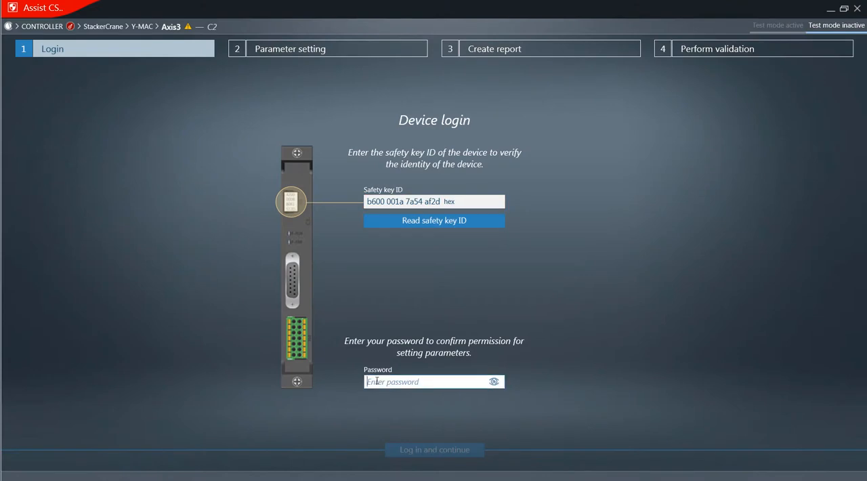
pyautogui.click(434, 449)
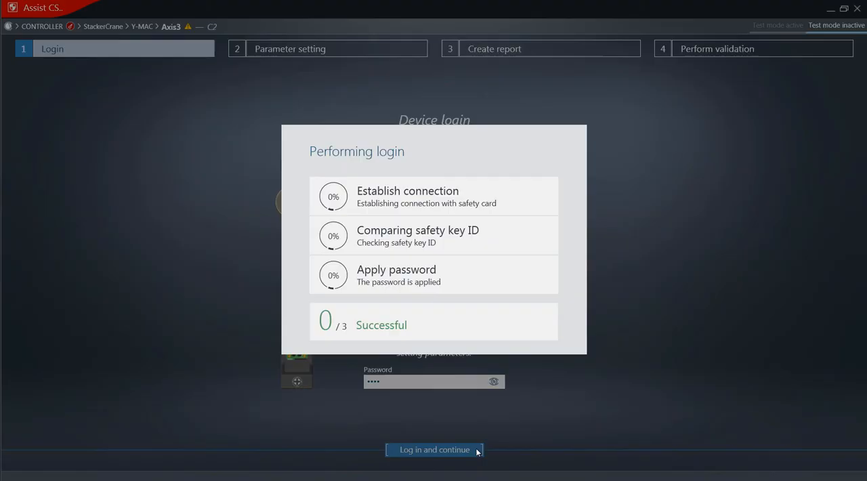
pyautogui.click(434, 449)
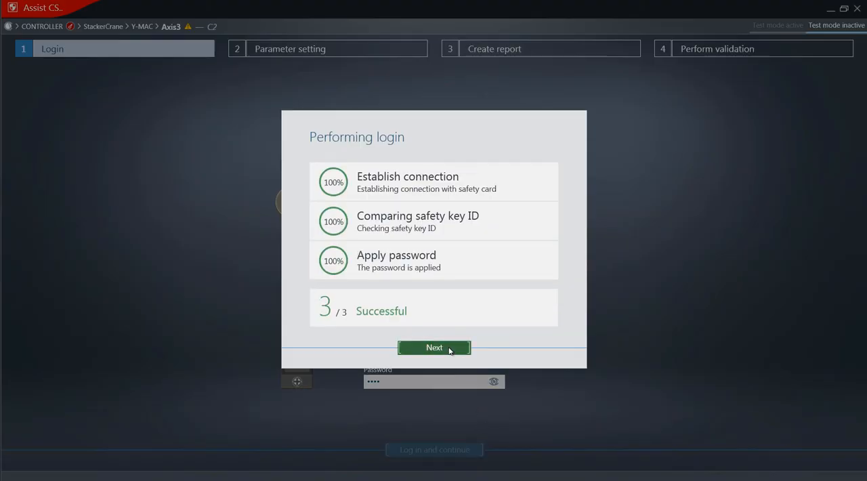
pyautogui.click(433, 347)
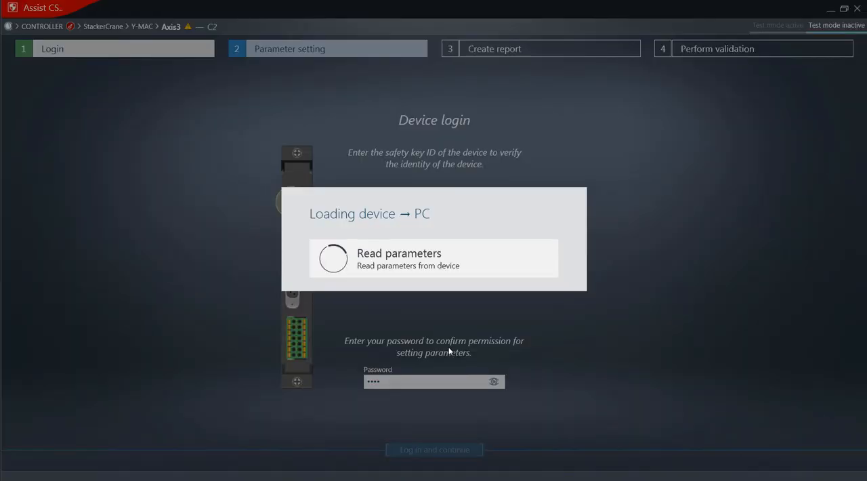
# Set F-communication to PROFIsafe with F-address 2 and F source address 1.
pyautogui.click(434, 449)
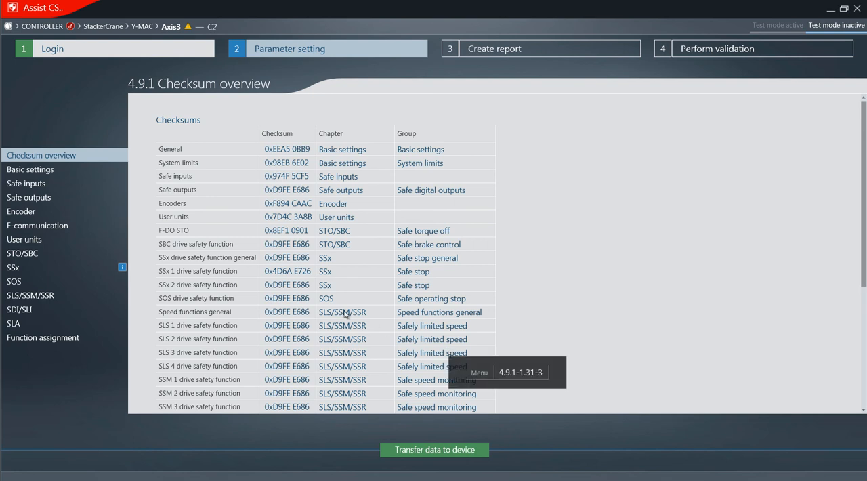
pyautogui.click(37, 225)
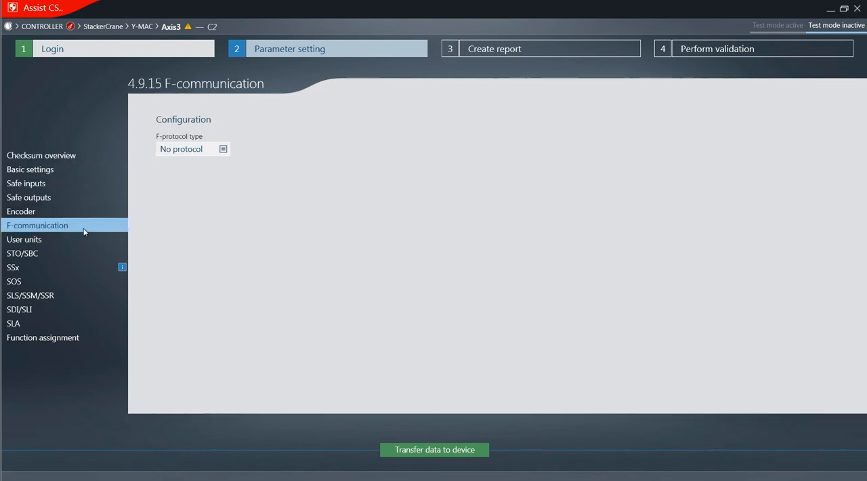
pyautogui.click(193, 148)
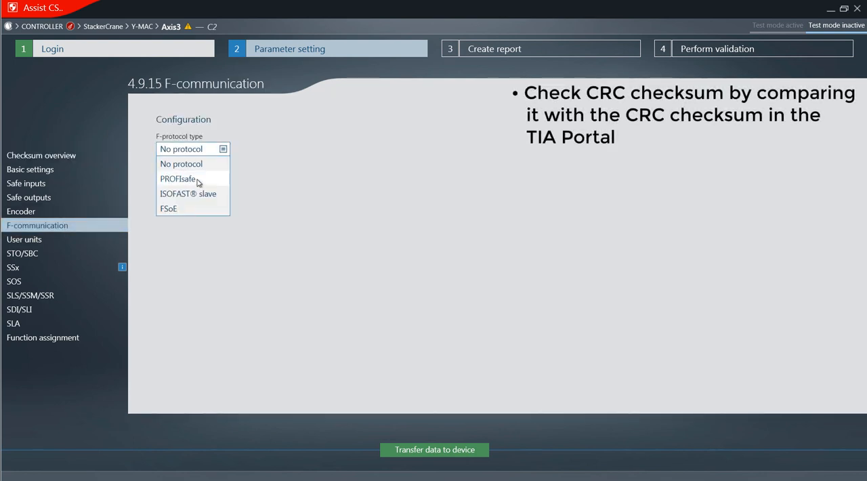
pyautogui.click(178, 178)
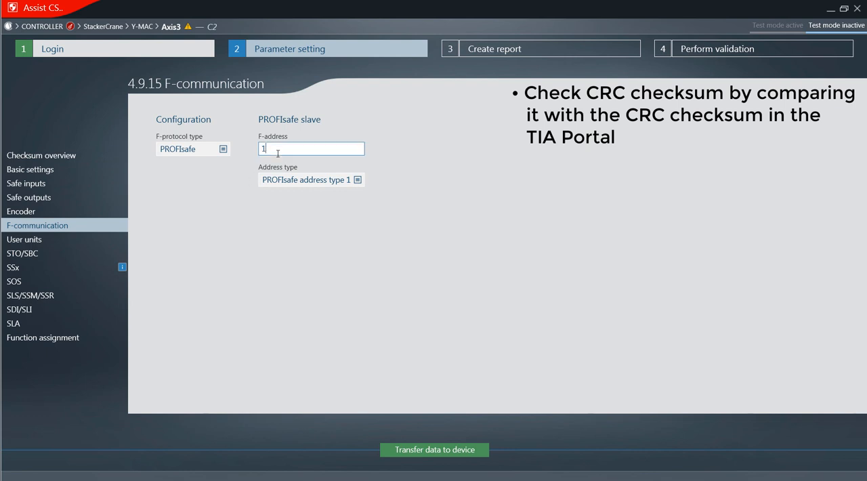
pyautogui.write('2')
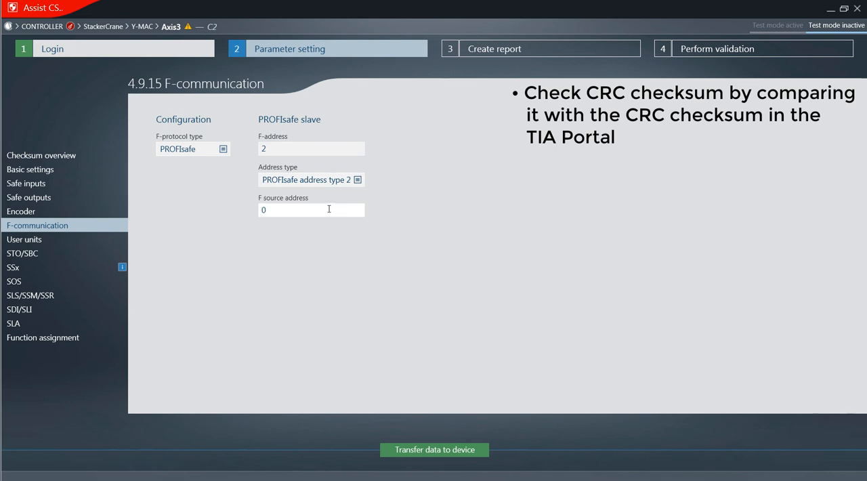
pyautogui.write('1')
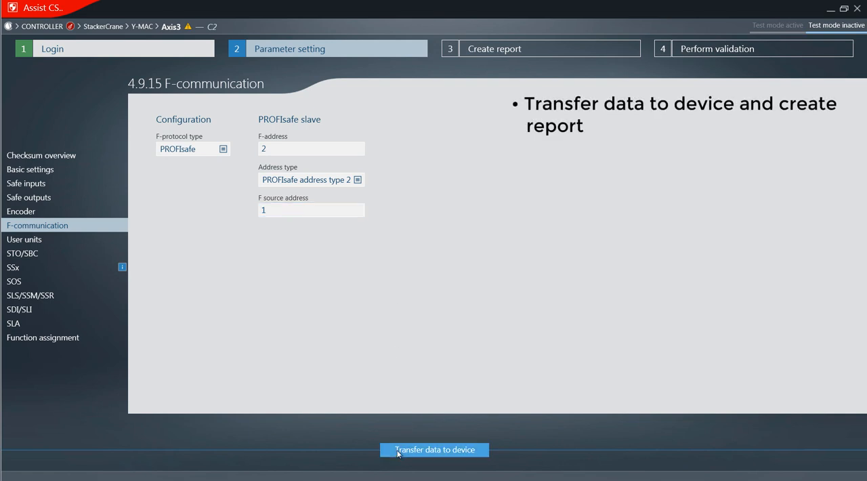
# Transfer the safety parameters to the device despite the motor warning, then proceed to report creation.
pyautogui.click(433, 449)
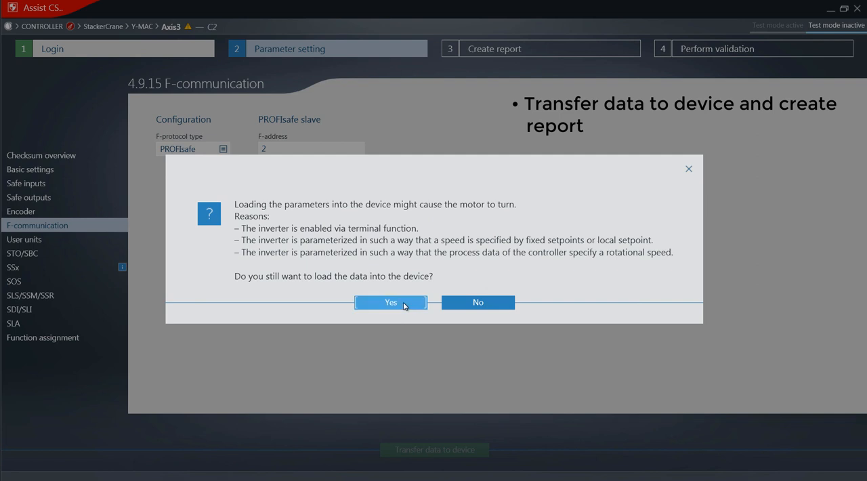
pyautogui.click(390, 302)
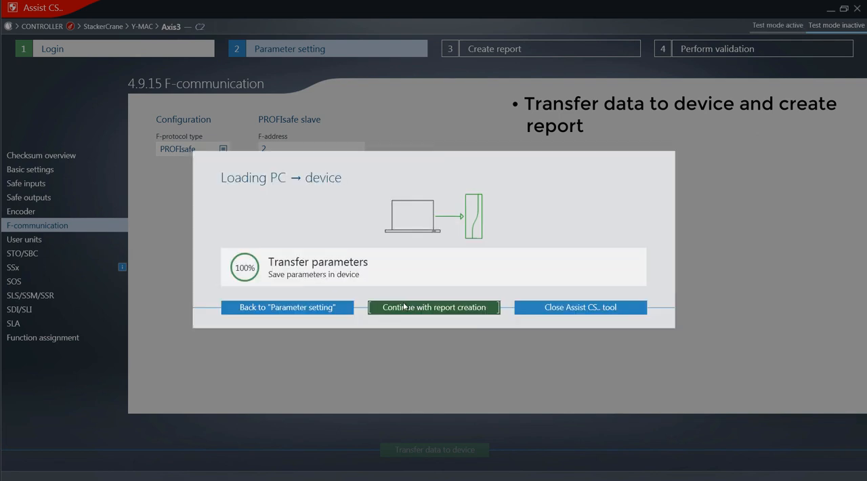
pyautogui.click(287, 307)
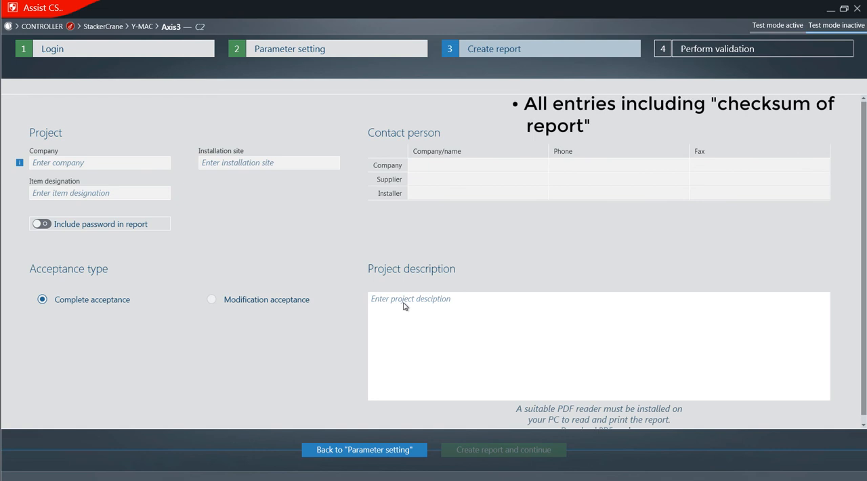
# Create the acceptance report for company SEW and check checksum 0xc4e37404.
pyautogui.write('SEW')
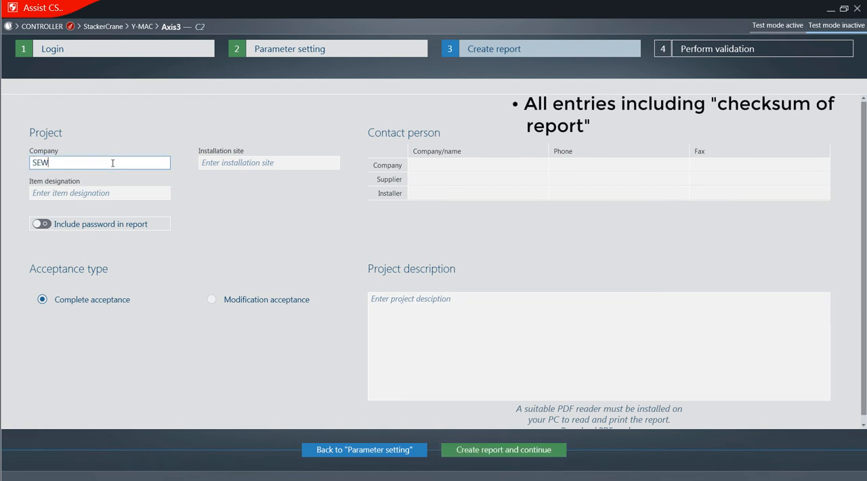
pyautogui.click(502, 449)
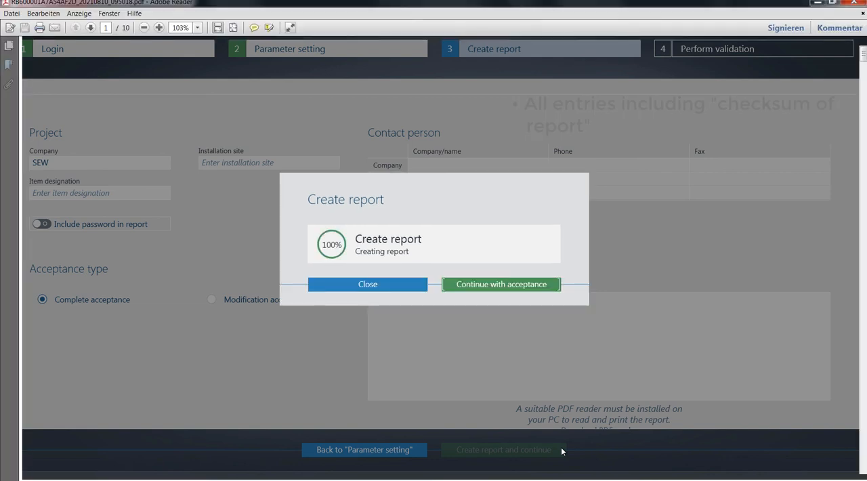
pyautogui.click(367, 284)
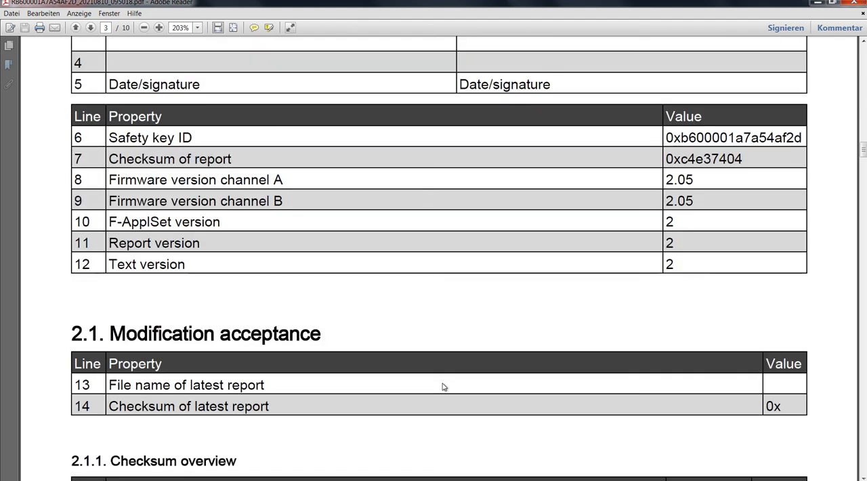
pyautogui.doubleClick(704, 158)
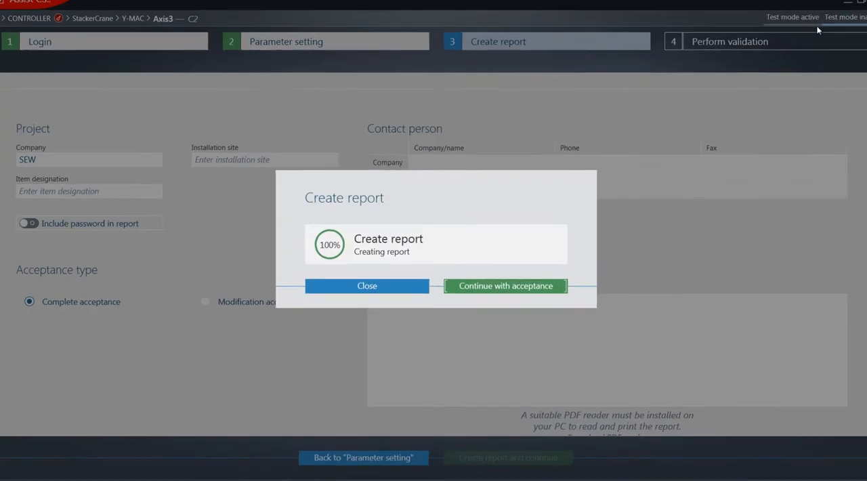
pyautogui.click(505, 285)
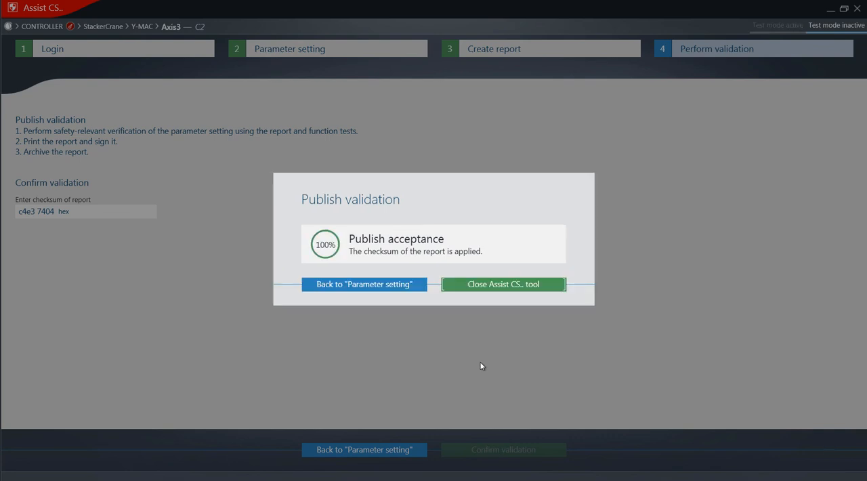
pyautogui.moveTo(503, 284)
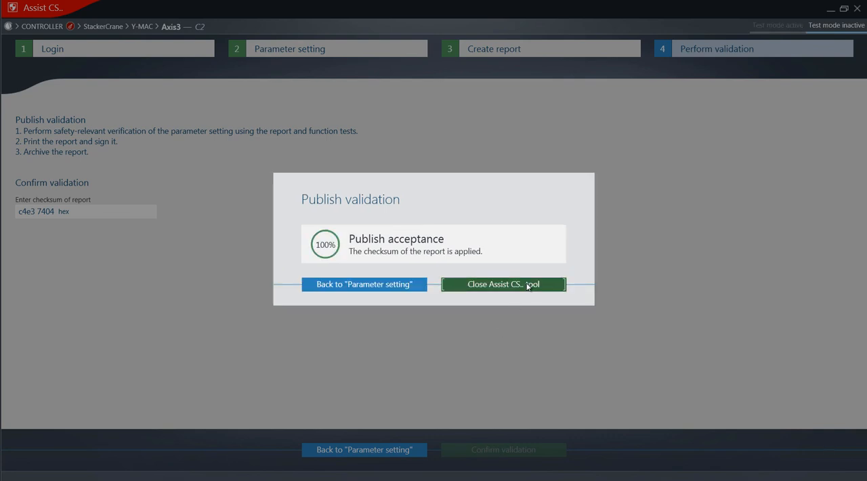
# Close the Assist CS tool after publishing the validation.
pyautogui.click(503, 284)
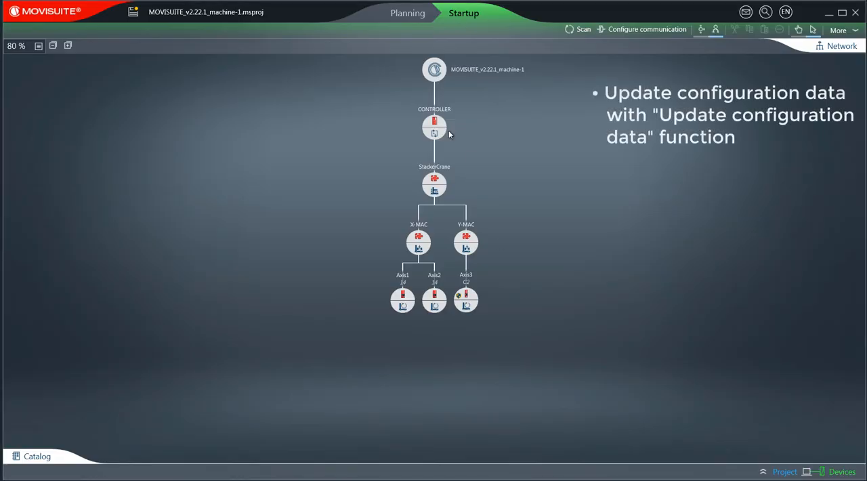
# Update the CONTROLLER's configuration data and accept the warm reset.
pyautogui.rightClick(434, 127)
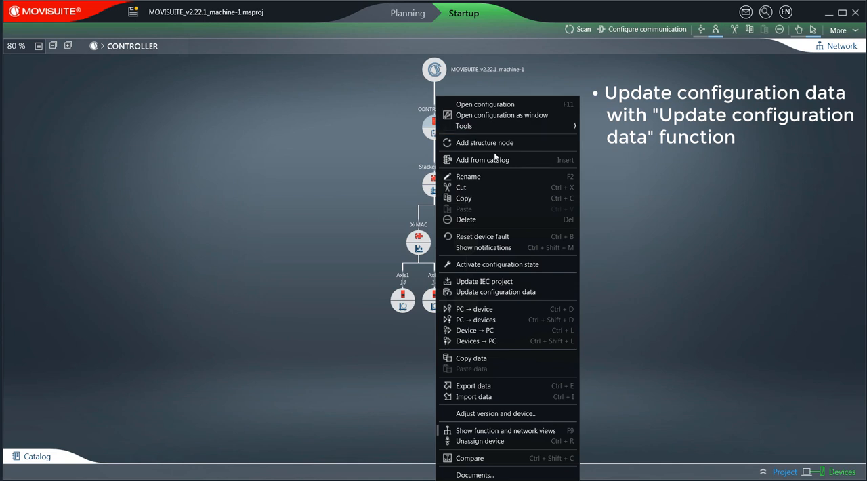
pyautogui.moveTo(495, 291)
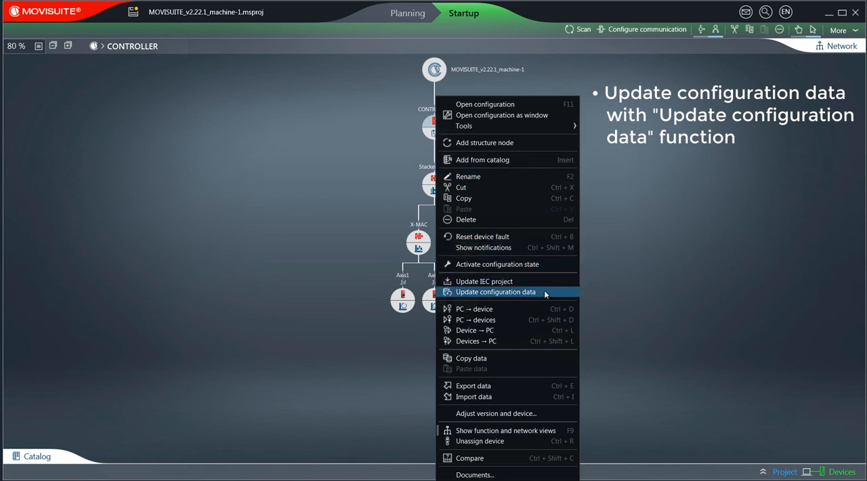
pyautogui.click(495, 291)
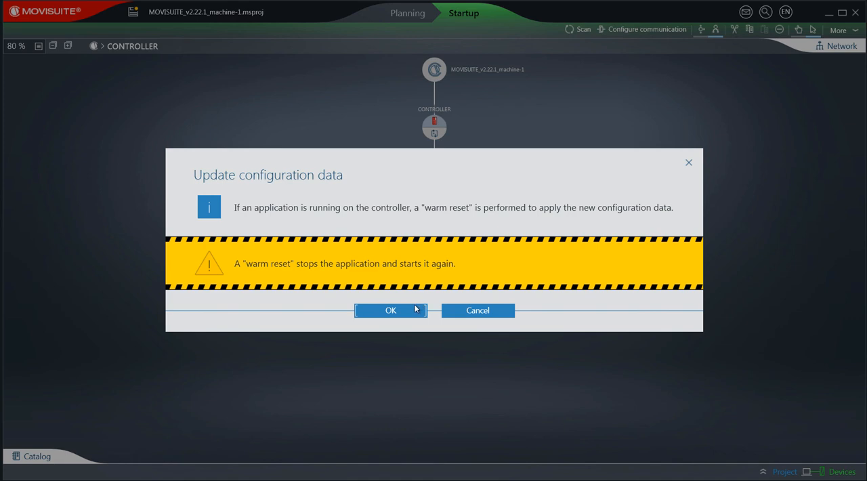
pyautogui.click(390, 310)
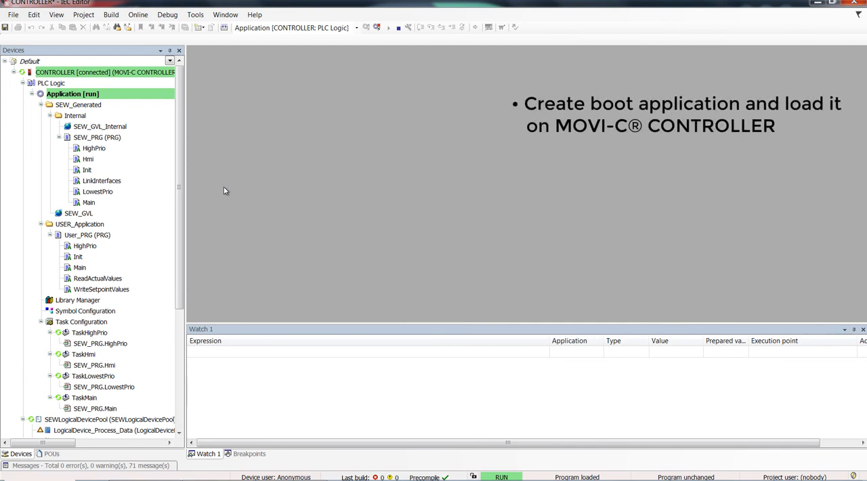
# Create the boot application from the IEC Editor's Online menu.
pyautogui.click(137, 14)
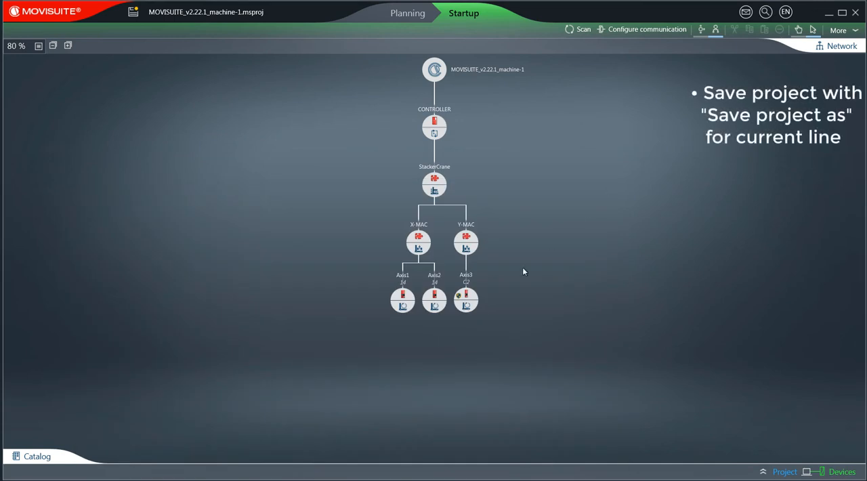
# Save the project as MOVISUITE_v2.22.1_machine-2 via More > Save project as.
pyautogui.click(838, 30)
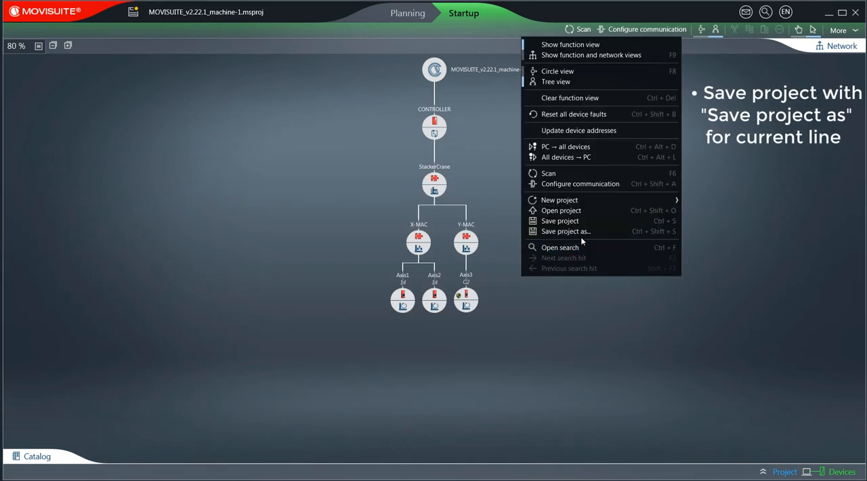
pyautogui.click(565, 230)
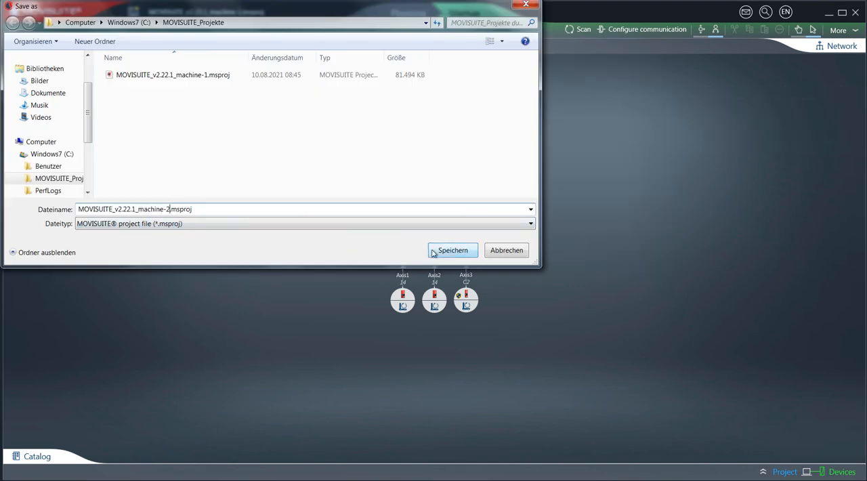
pyautogui.click(453, 250)
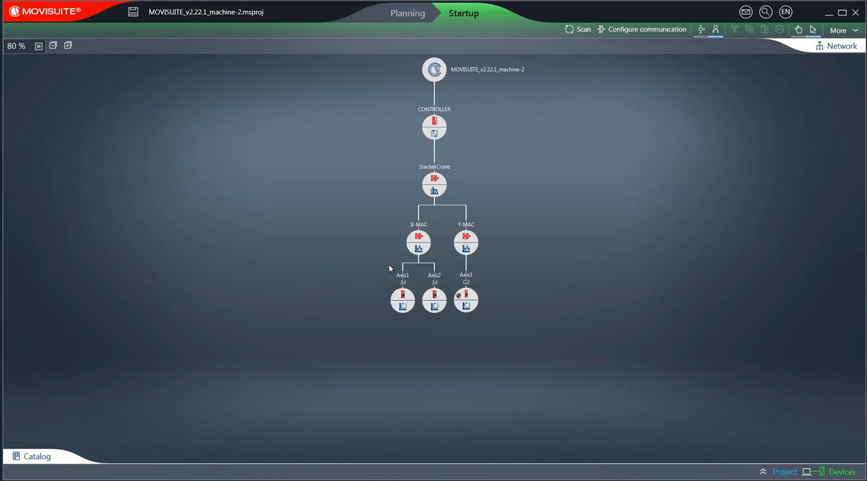